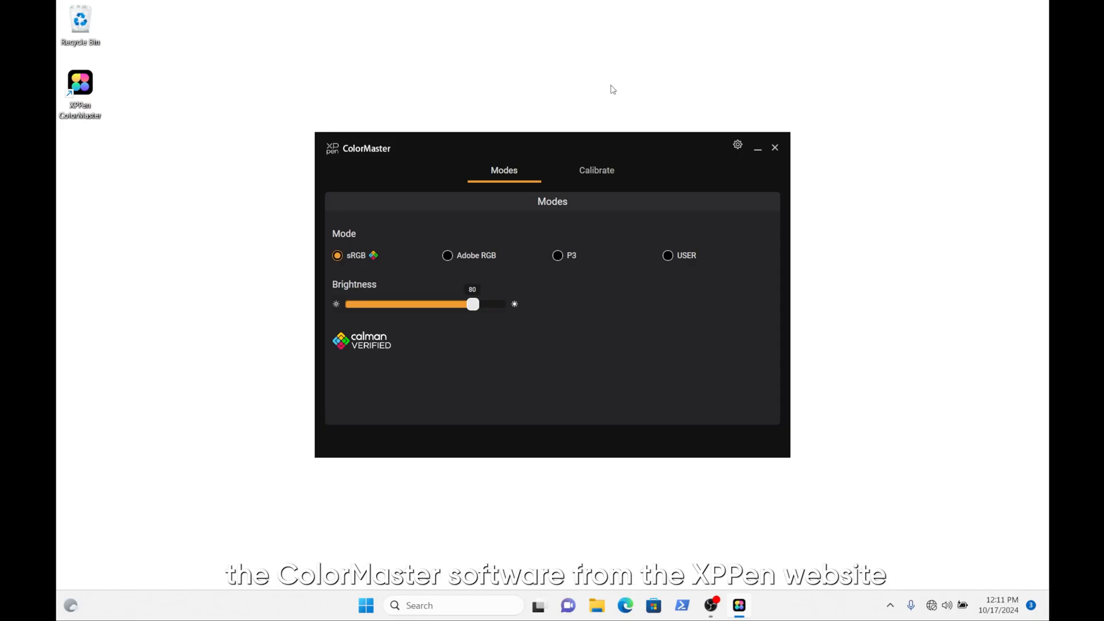
mouse_move(473, 139)
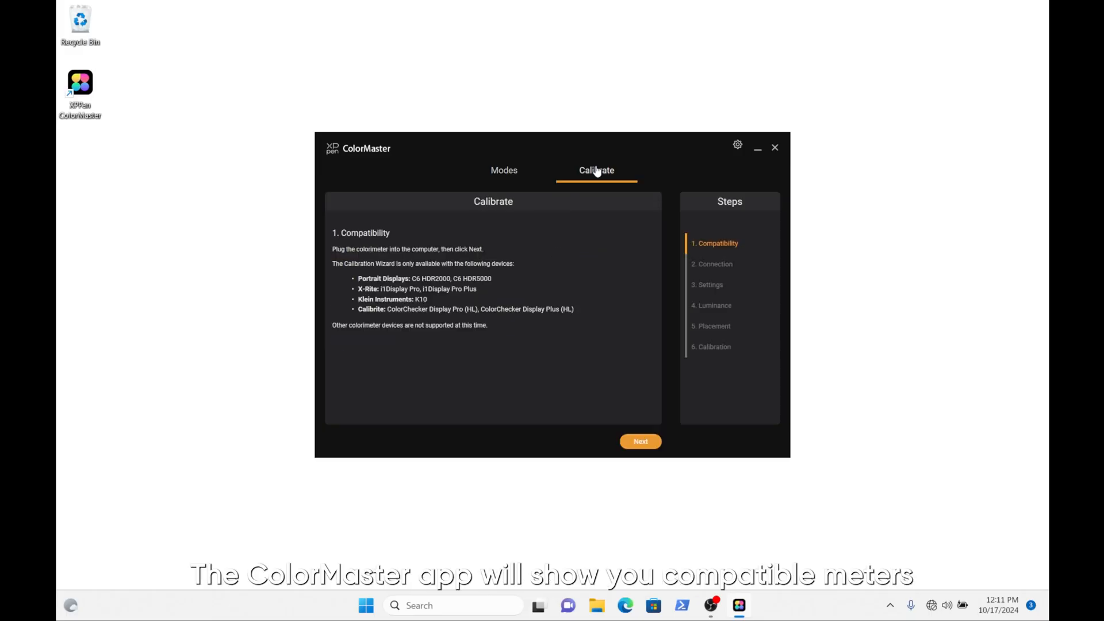
mouse_move(519, 364)
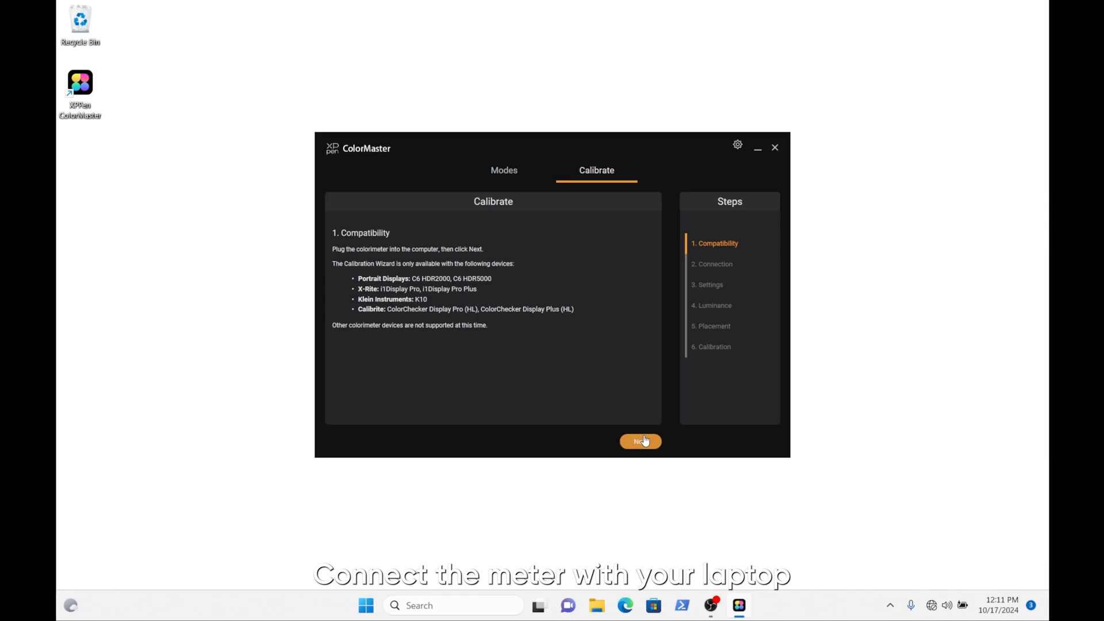
Advance past the colorimeter check, select USER mode with sRGB/BT.709 gamut, D65 and sRGB gamma, and reach Luminance
click(639, 441)
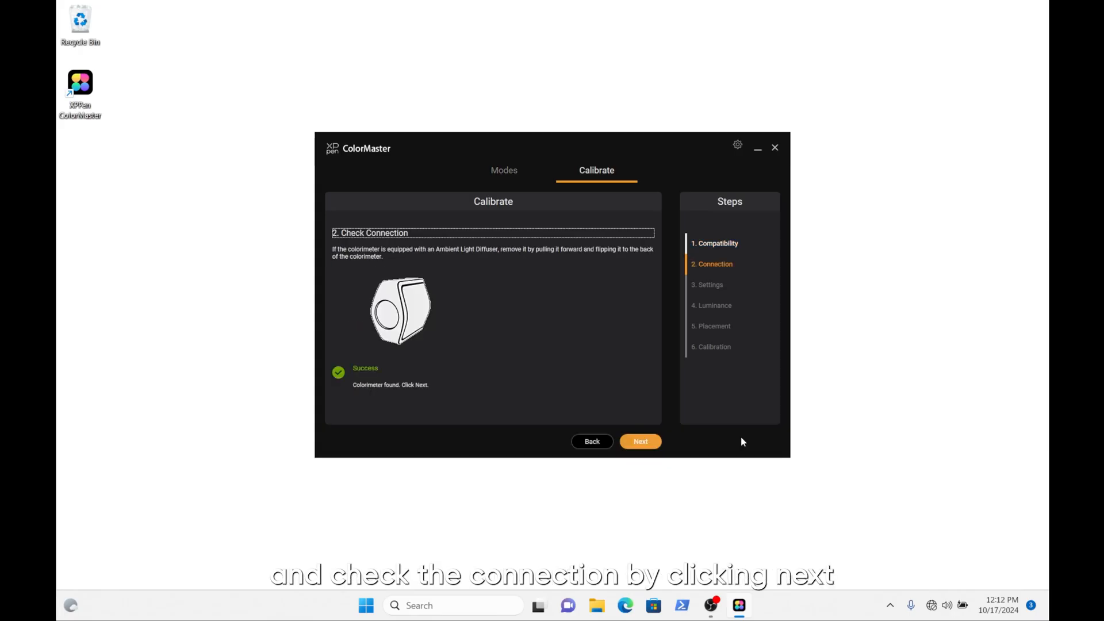
click(640, 442)
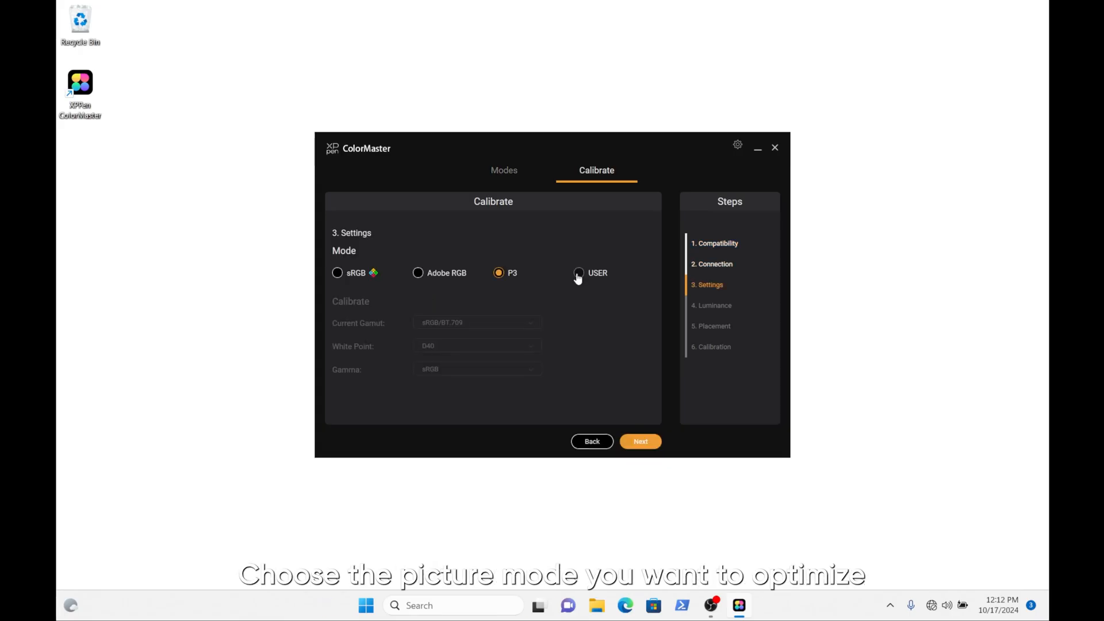
click(579, 274)
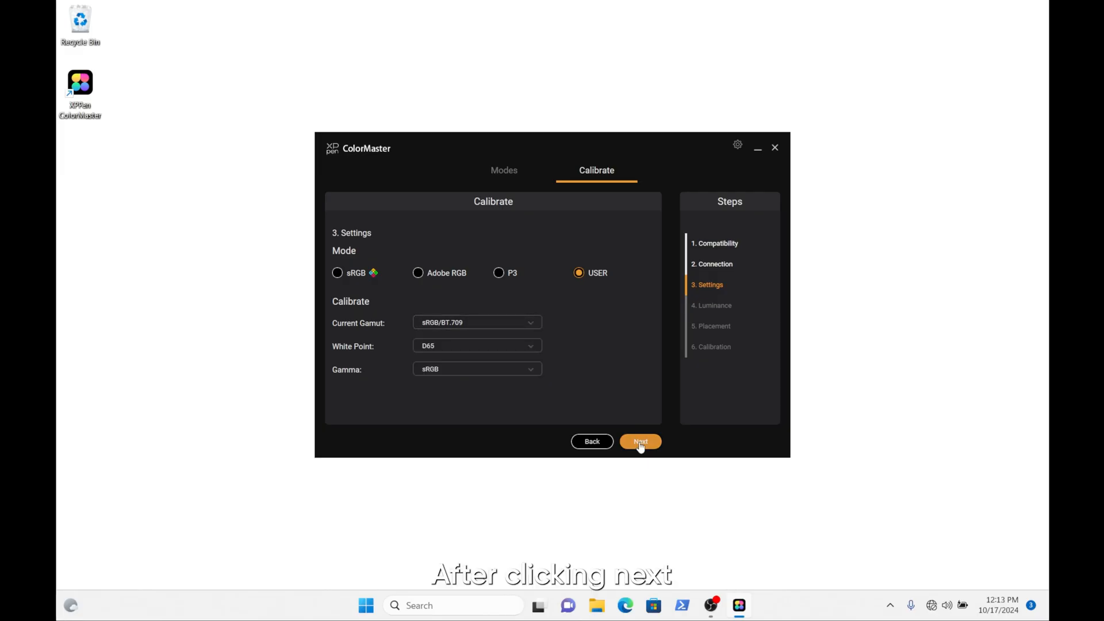
click(639, 442)
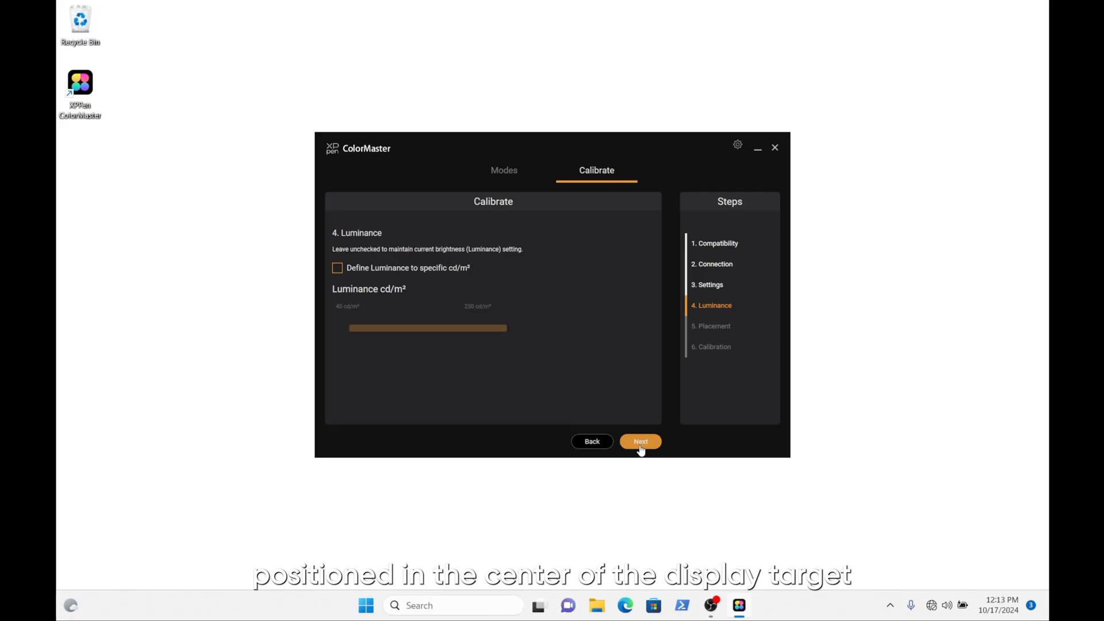
mouse_move(462, 287)
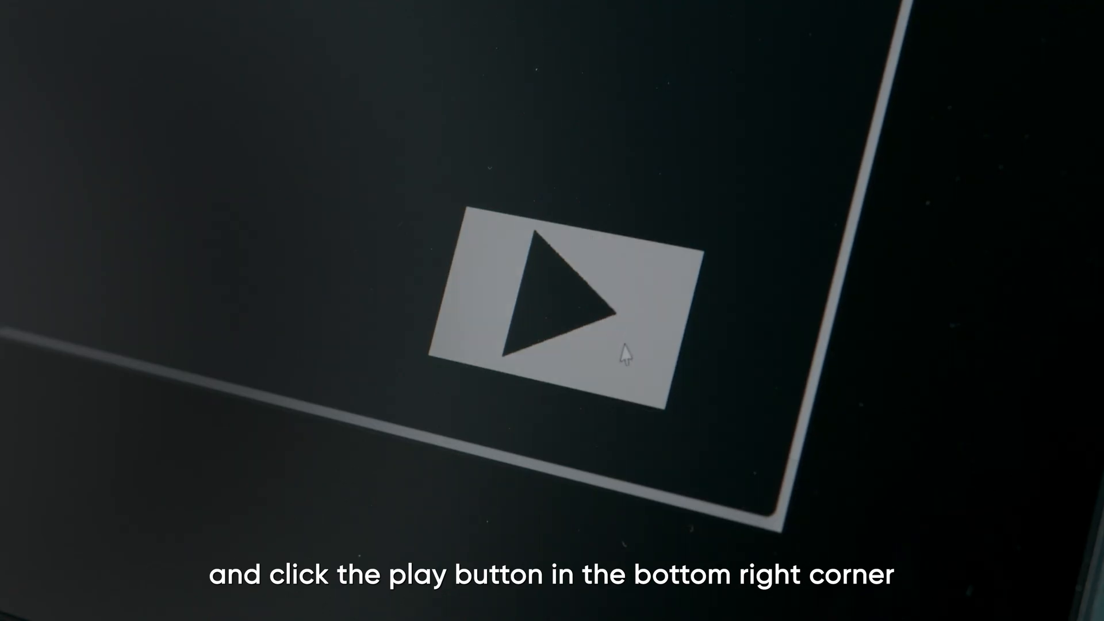
Run the calibration measurements, ending with an average DE2000 of 0.543
click(626, 356)
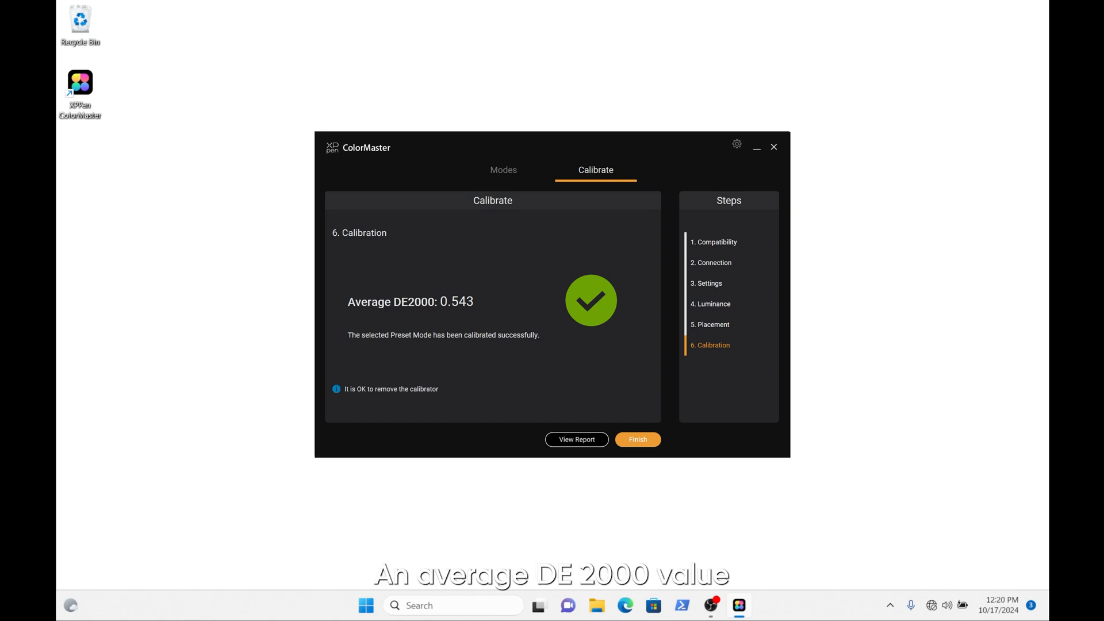
Finish the calibration result page and return to Modes showing sRGB mode at brightness 80
click(576, 440)
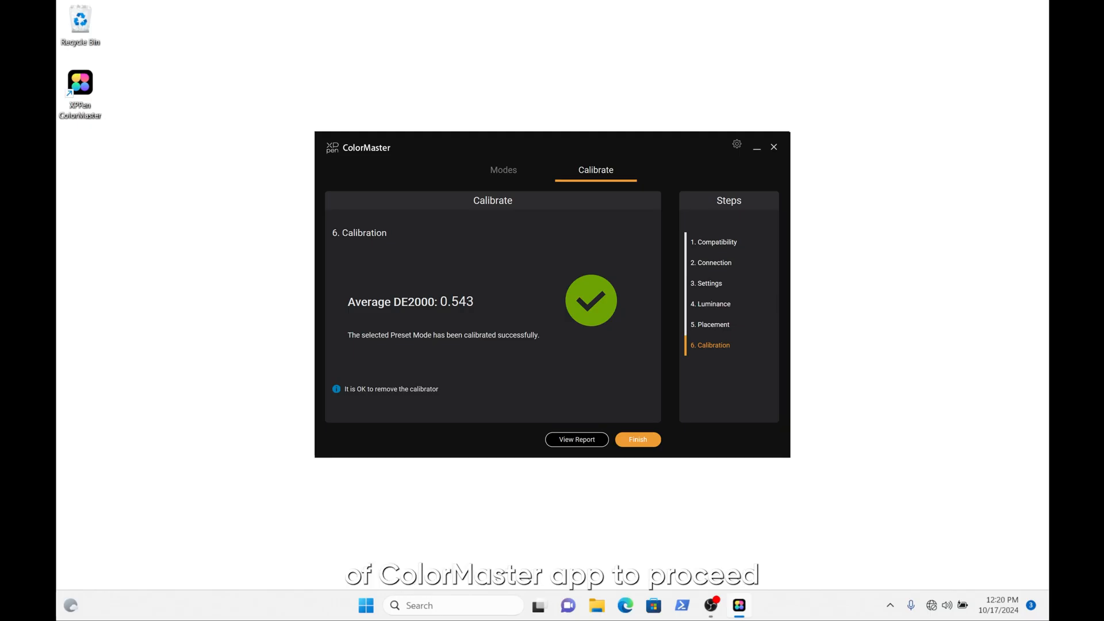
click(638, 439)
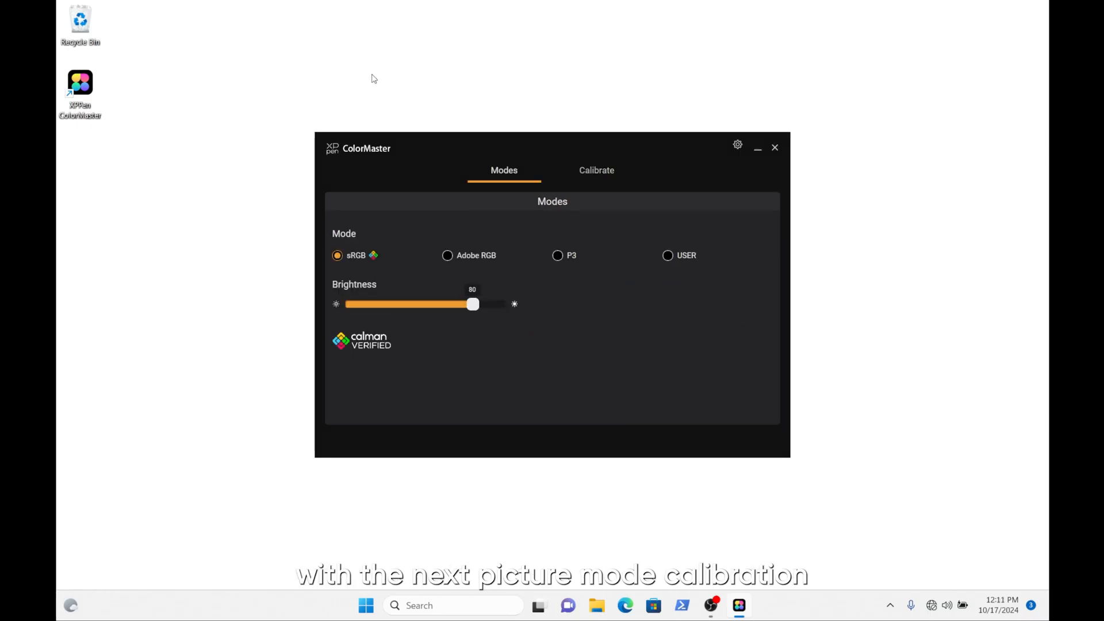